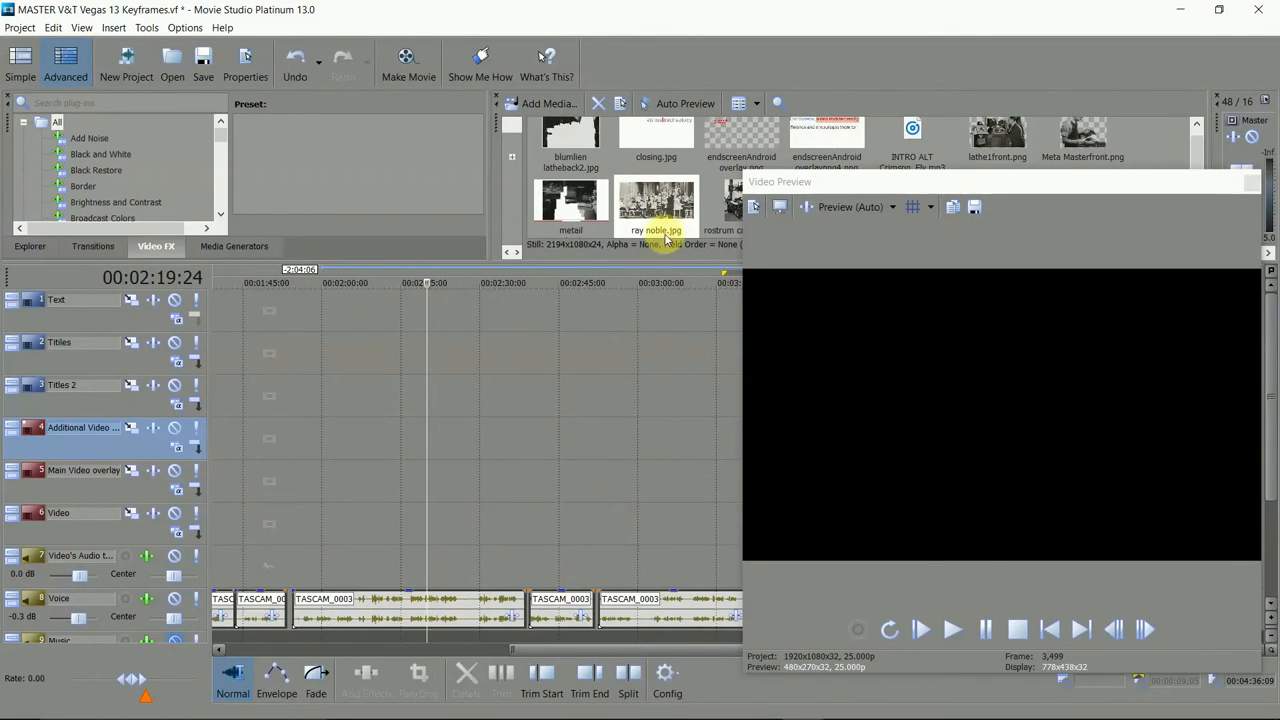
- Drag ray noble.jpg from Project Media onto the Main Video overlay track
{"action": "left_click", "coordinate": [656, 200]}
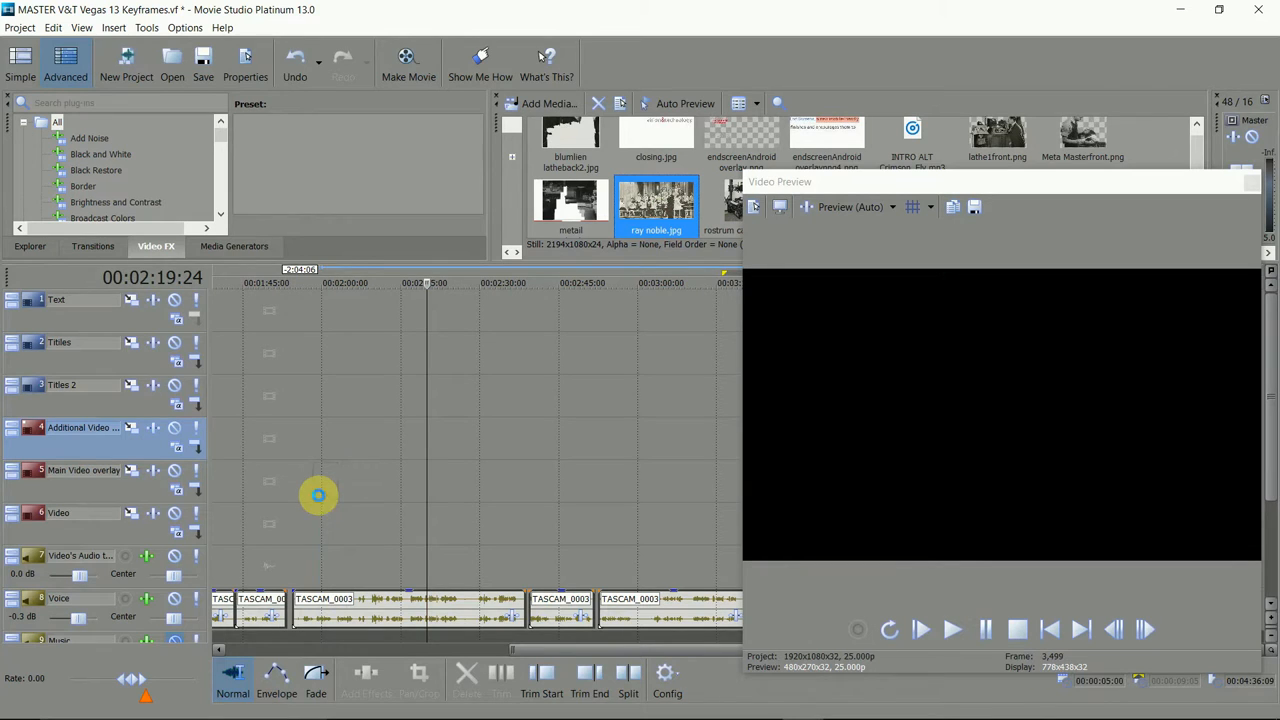
{"action": "left_click_drag", "start_coordinate": [656, 205], "coordinate": [420, 480]}
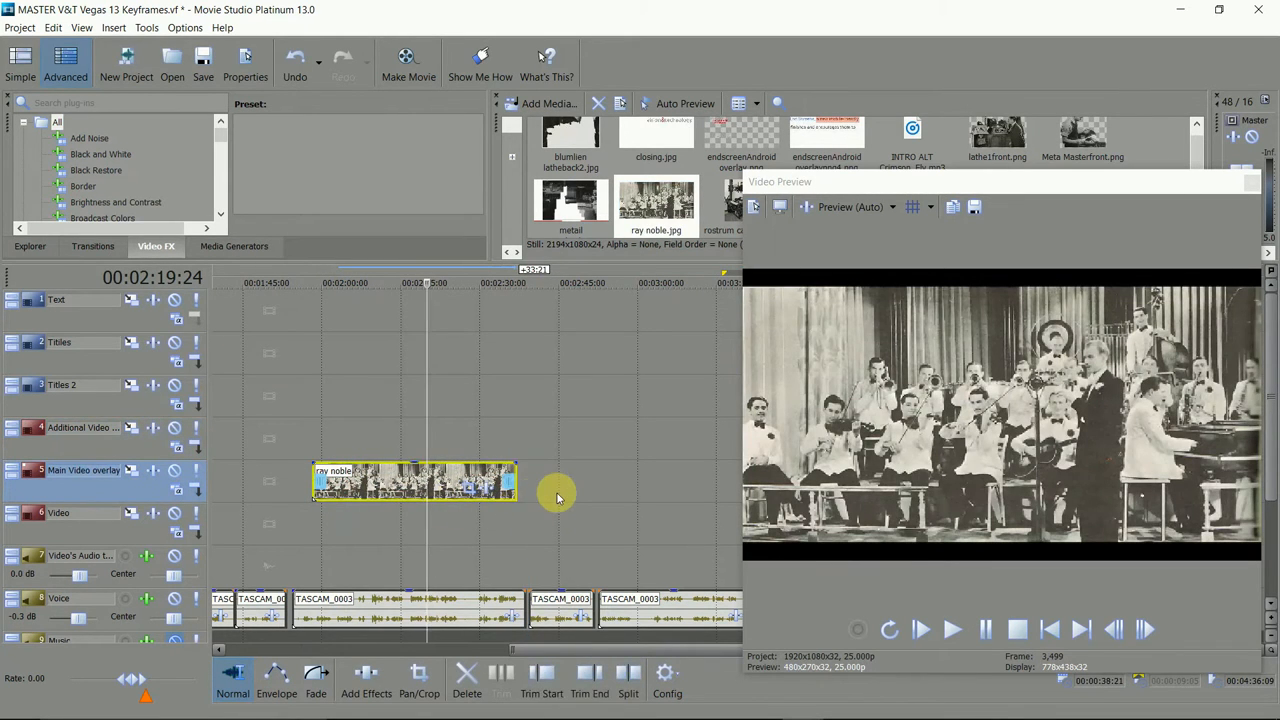
{"action": "mouse_move", "coordinate": [468, 498]}
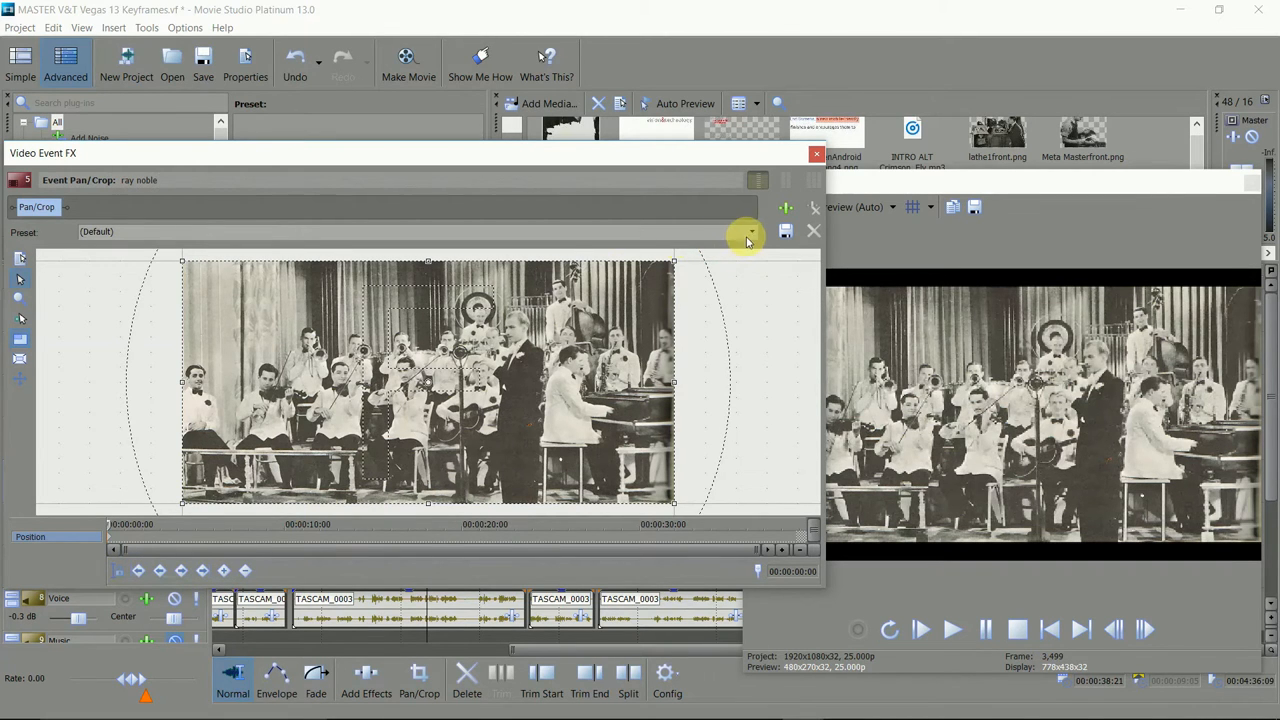
- Apply the 16:9 Widescreen TV preset, then resize, shift and rotate the crop frame
{"action": "left_click", "coordinate": [751, 231]}
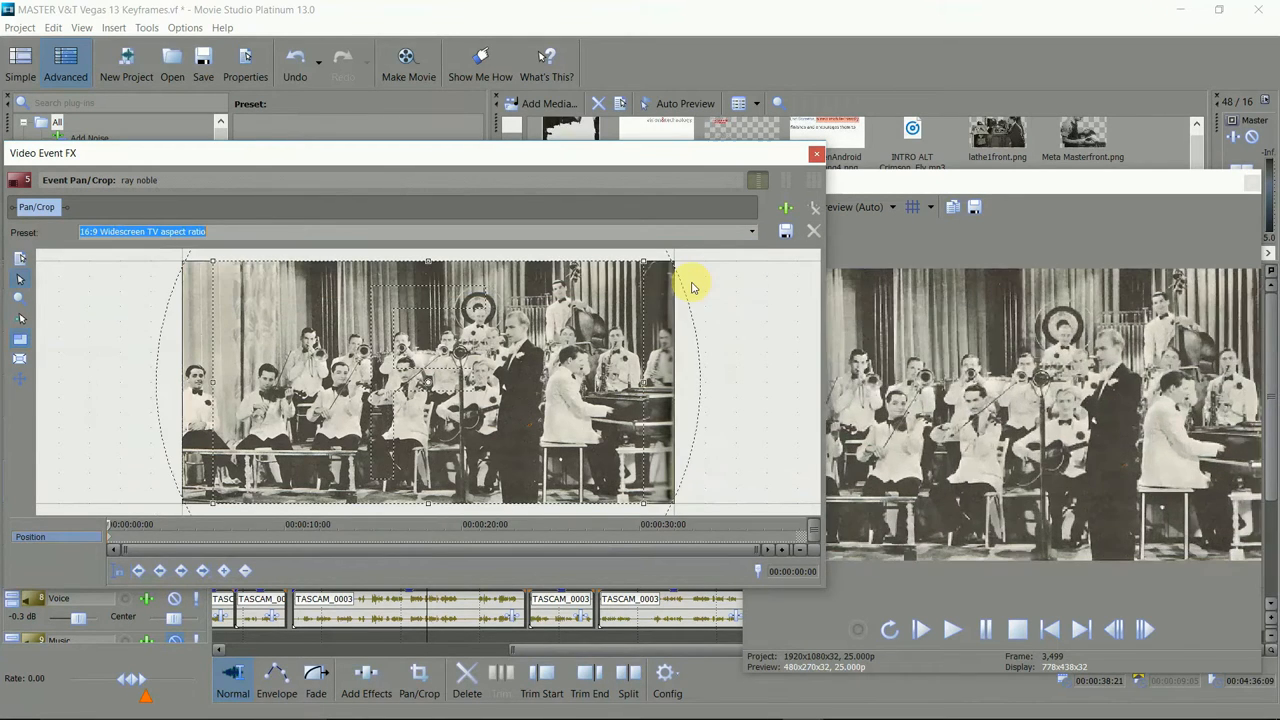
{"action": "left_click_drag", "start_coordinate": [690, 287], "coordinate": [588, 280]}
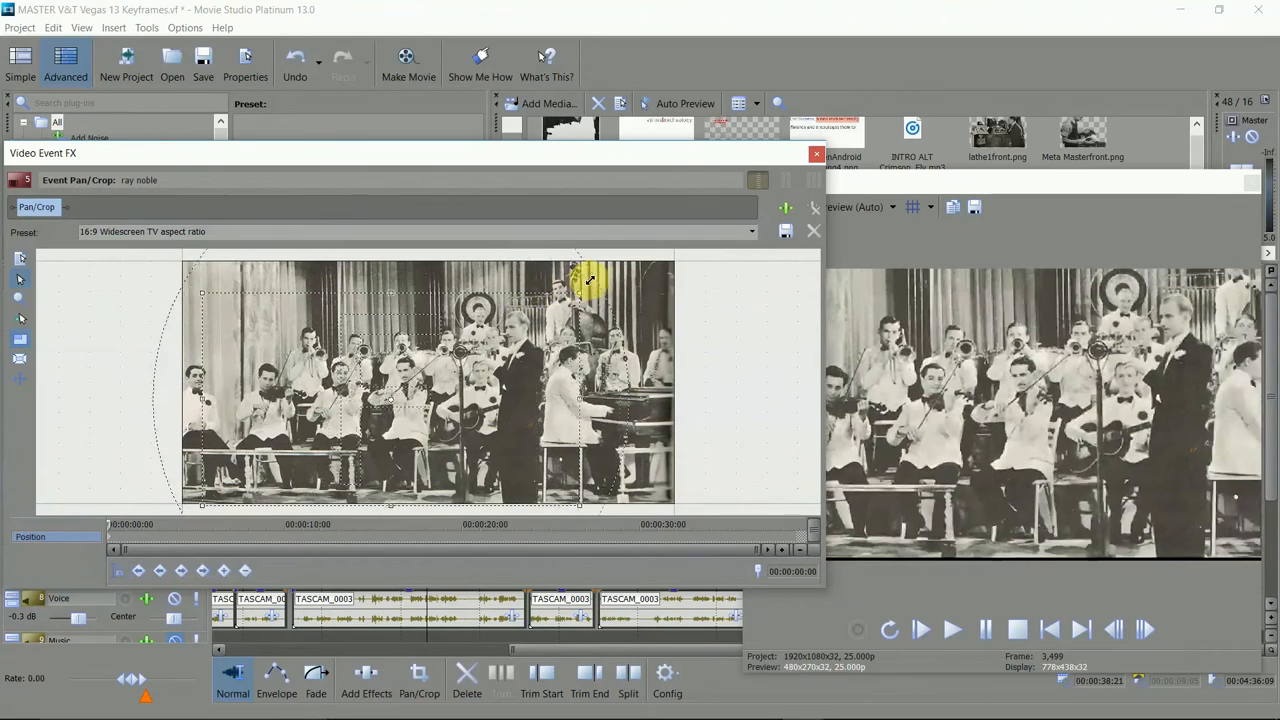
{"action": "left_click_drag", "start_coordinate": [588, 278], "coordinate": [656, 408]}
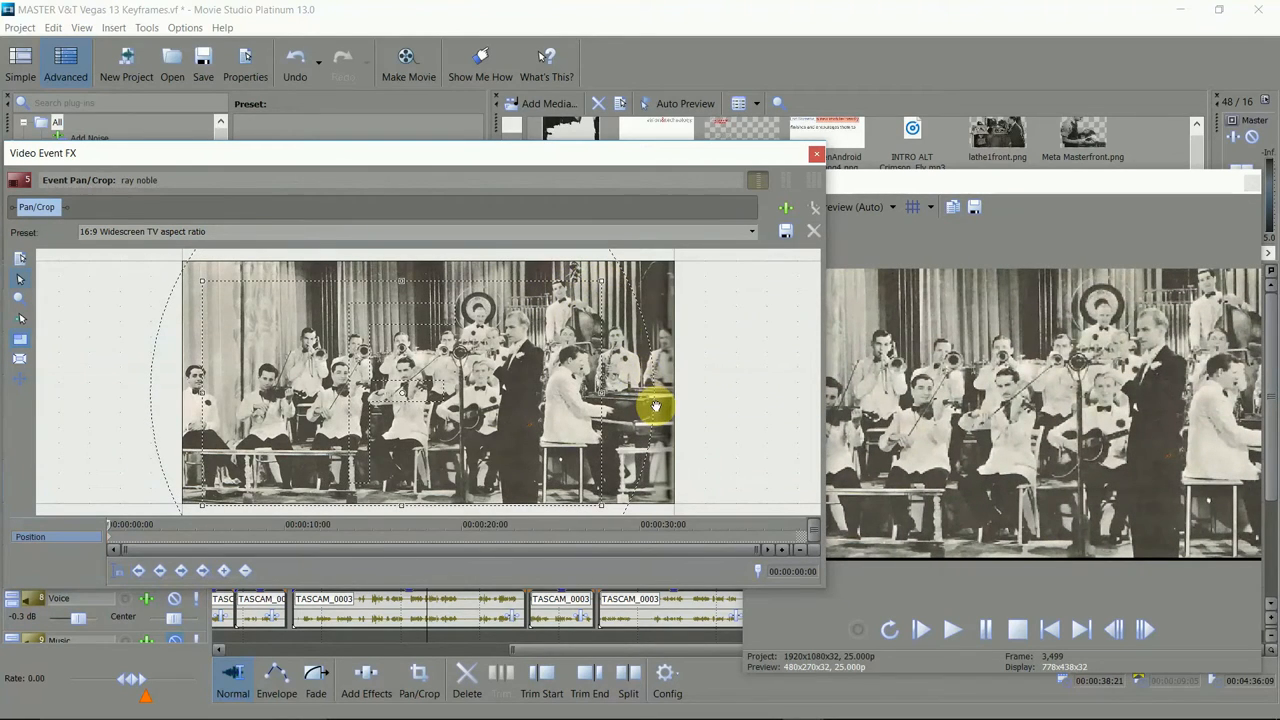
{"action": "left_click_drag", "start_coordinate": [656, 407], "coordinate": [640, 350]}
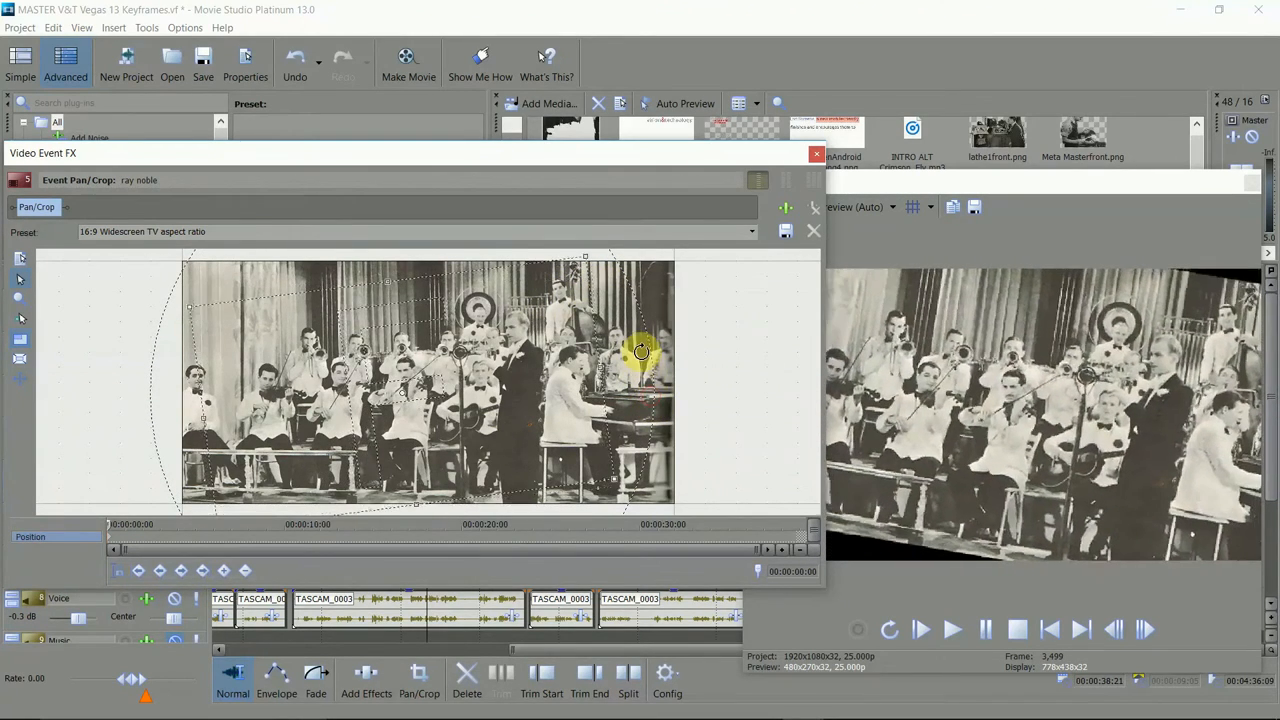
{"action": "left_click_drag", "start_coordinate": [640, 350], "coordinate": [657, 462]}
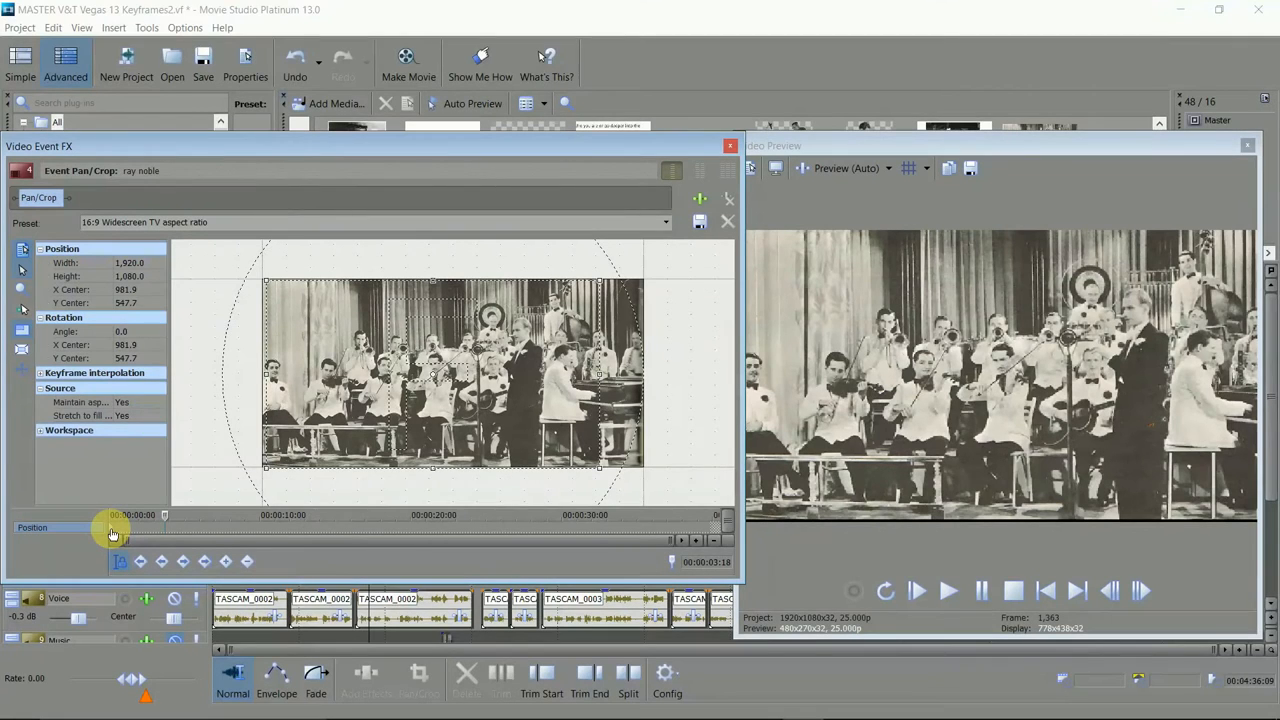
{"action": "right_click", "coordinate": [113, 530]}
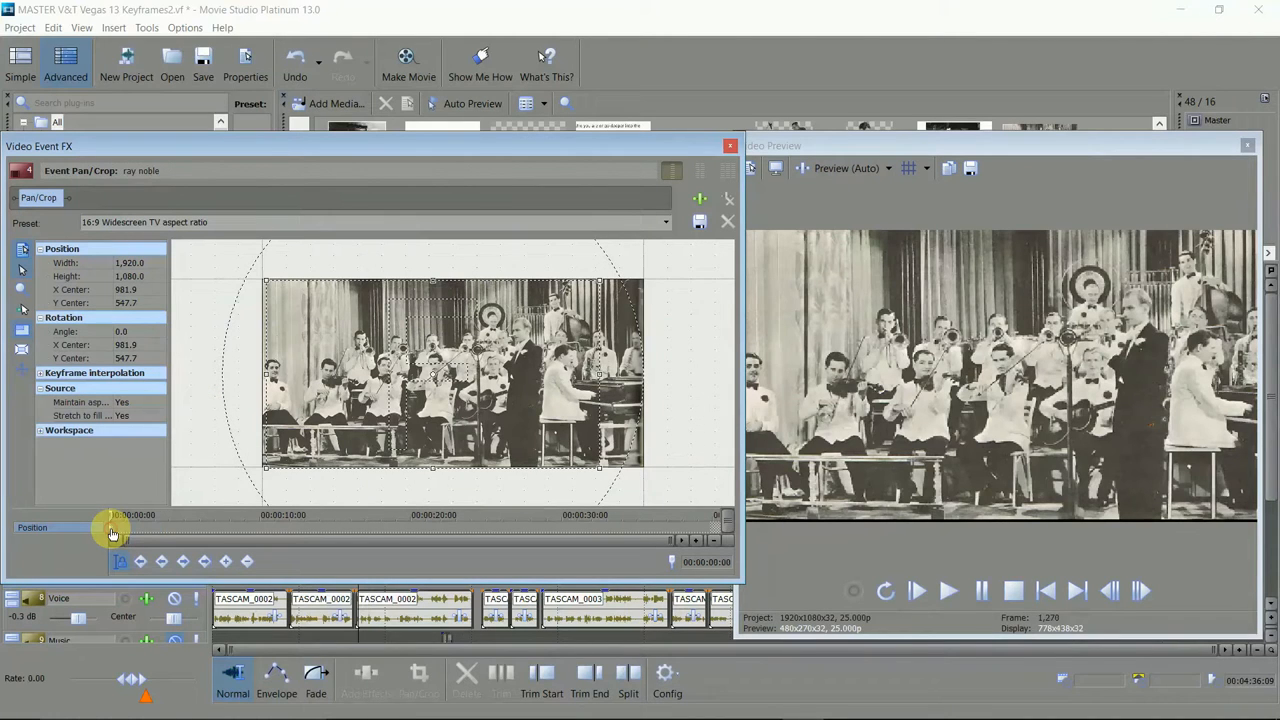
{"action": "right_click", "coordinate": [113, 530]}
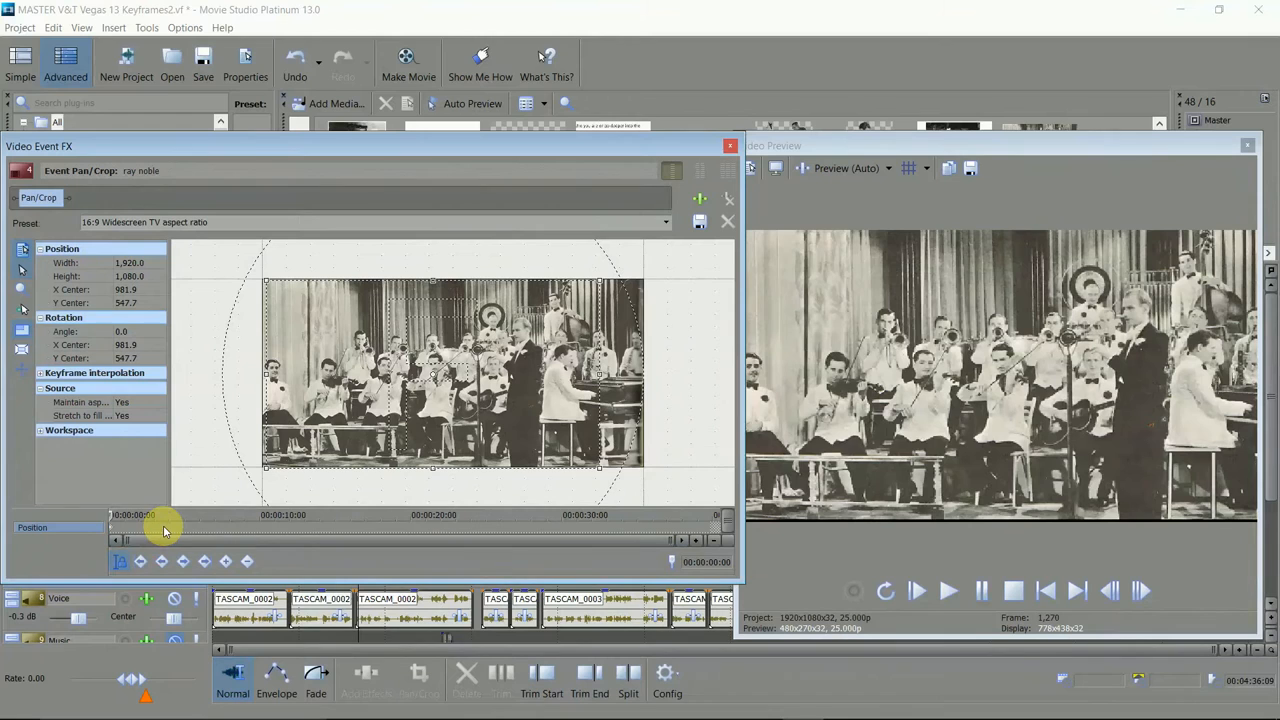
{"action": "left_click", "coordinate": [150, 527]}
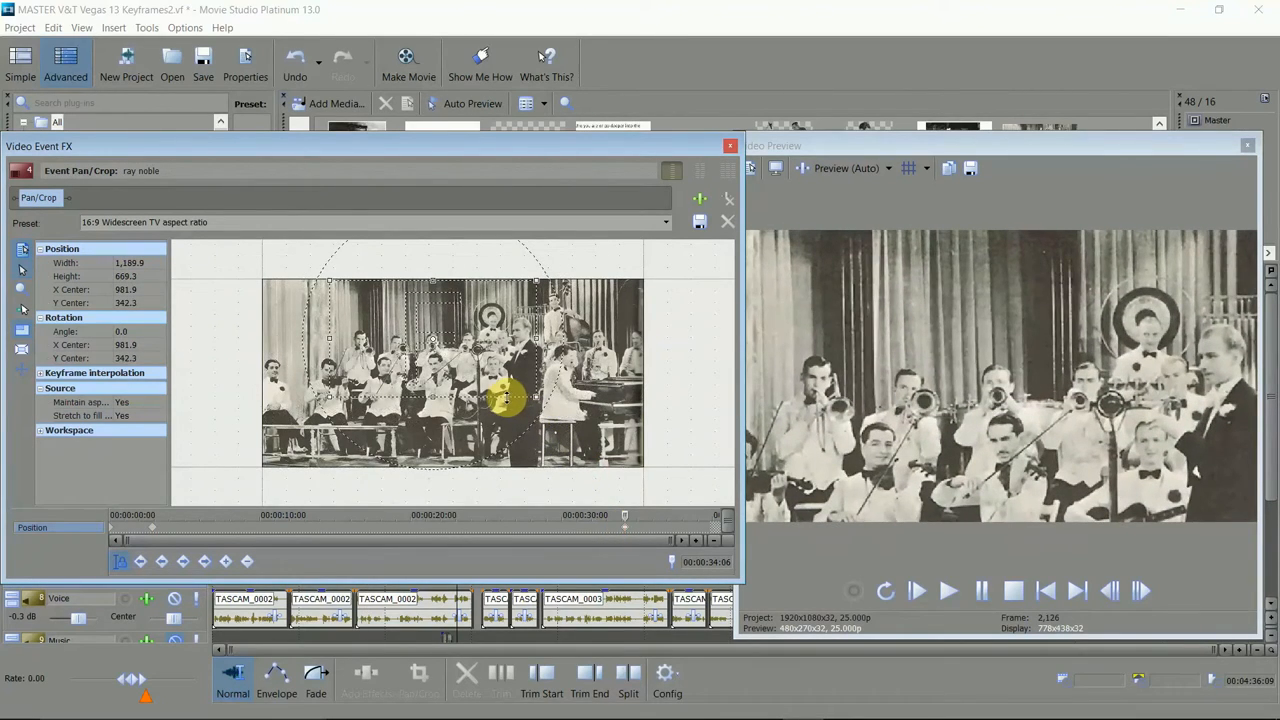
- Shrink the last keyframe's frame to about 1156×650 near the leader, then play it
{"action": "left_click_drag", "start_coordinate": [505, 400], "coordinate": [458, 350]}
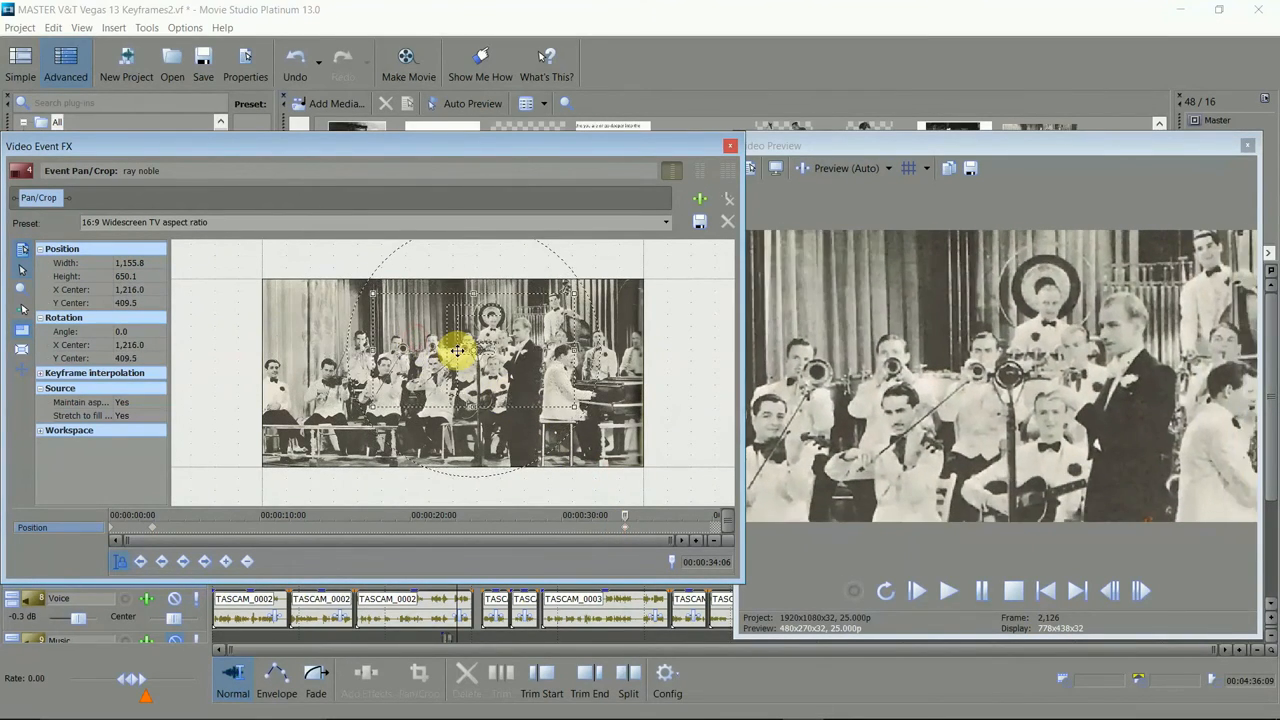
{"action": "left_click_drag", "start_coordinate": [455, 350], "coordinate": [535, 310]}
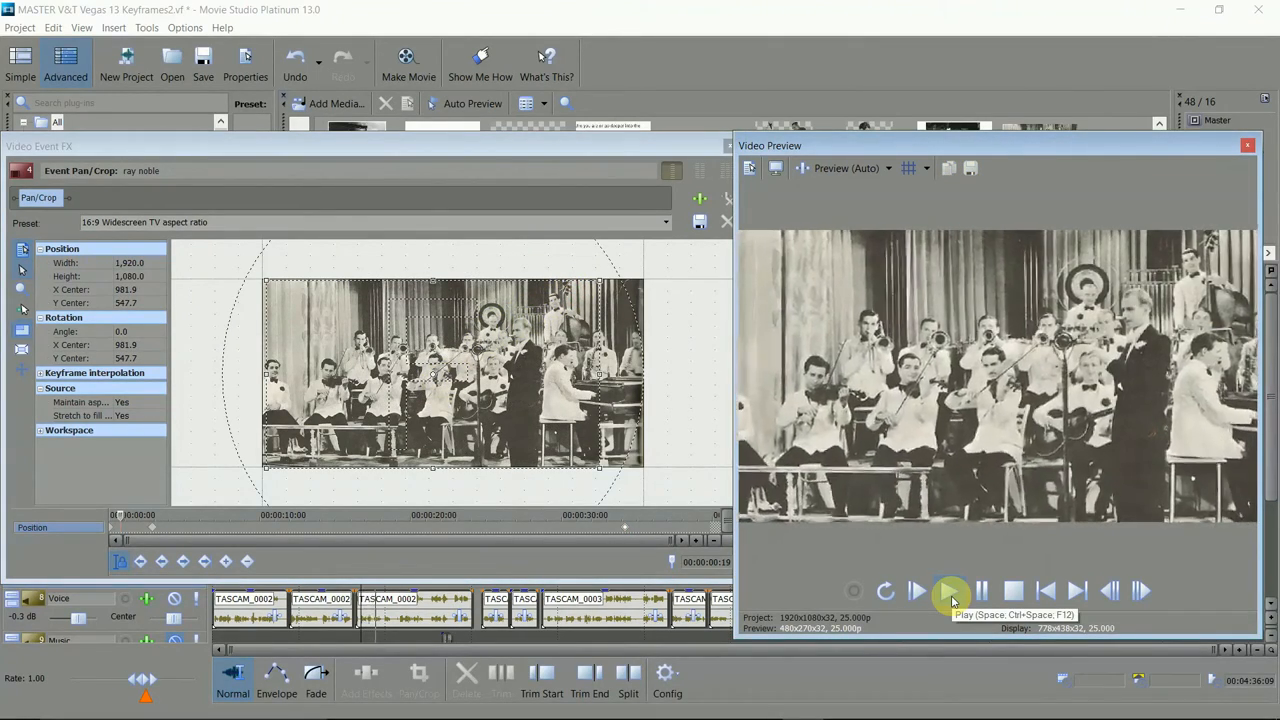
{"action": "left_click", "coordinate": [949, 590]}
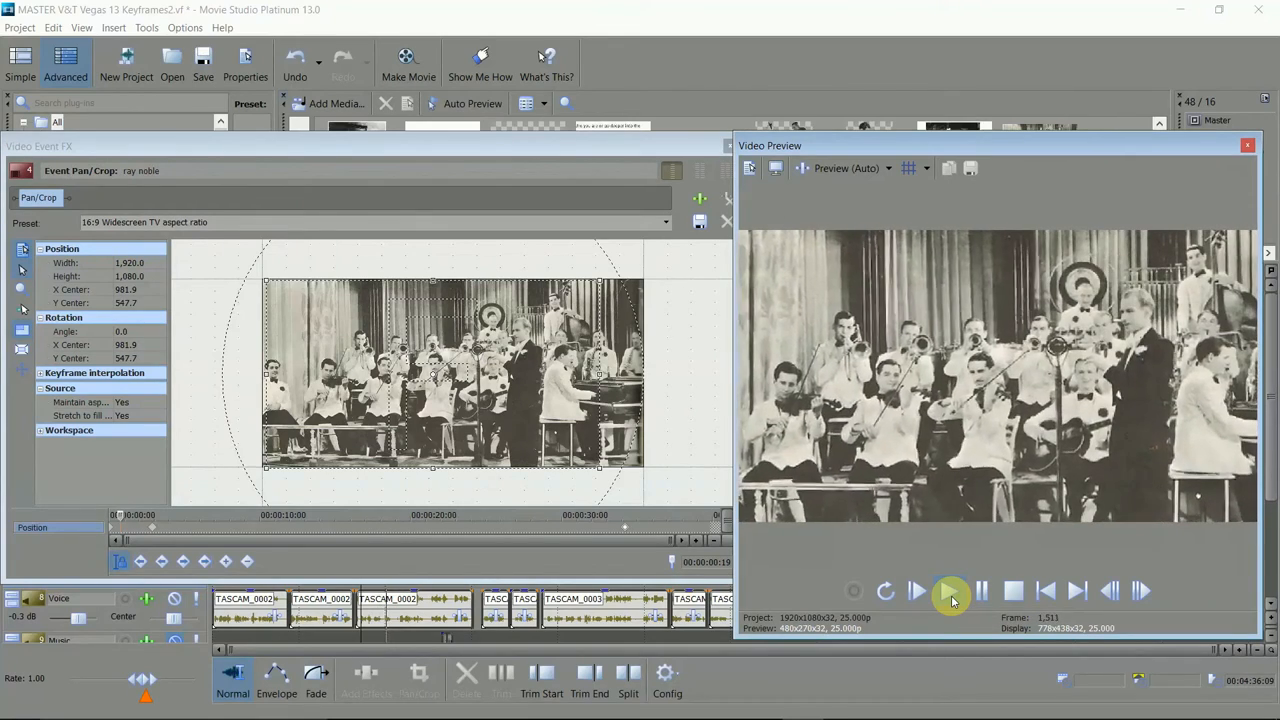
{"action": "left_click", "coordinate": [949, 590]}
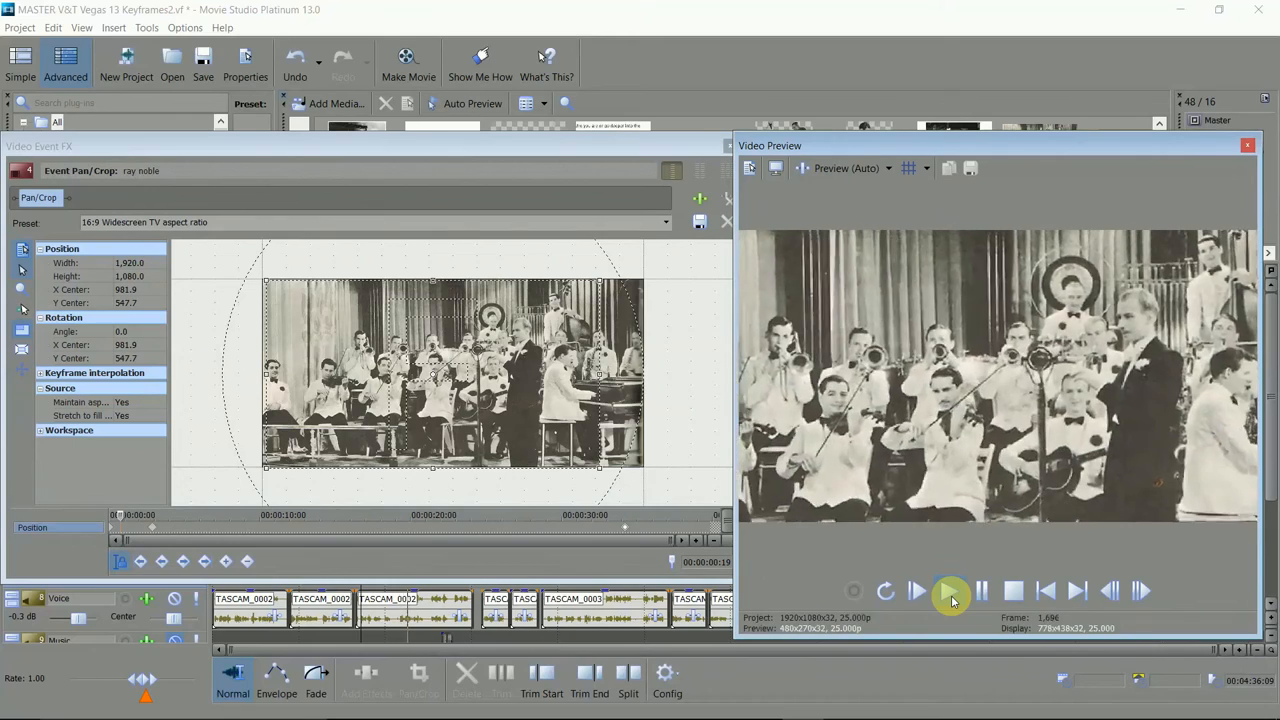
{"action": "left_click", "coordinate": [949, 590]}
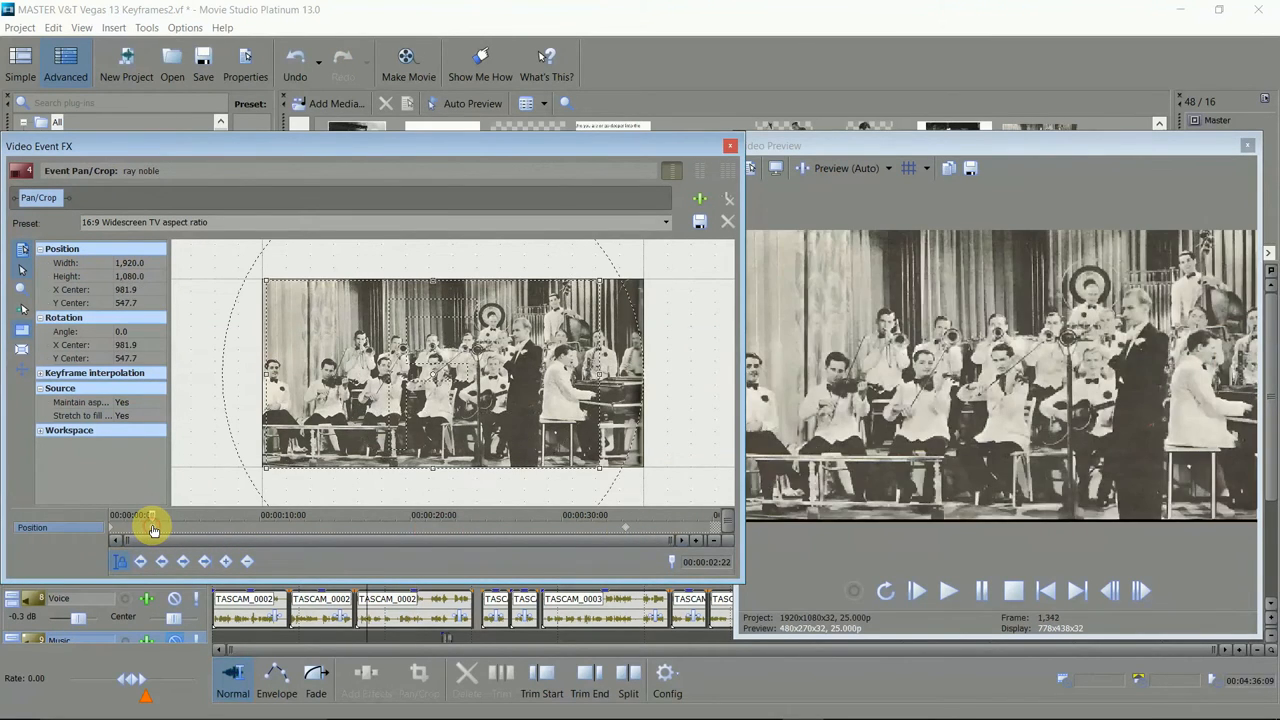
- Add a keyframe near 26 seconds and move a tighter frame across the band
{"action": "right_click", "coordinate": [152, 527]}
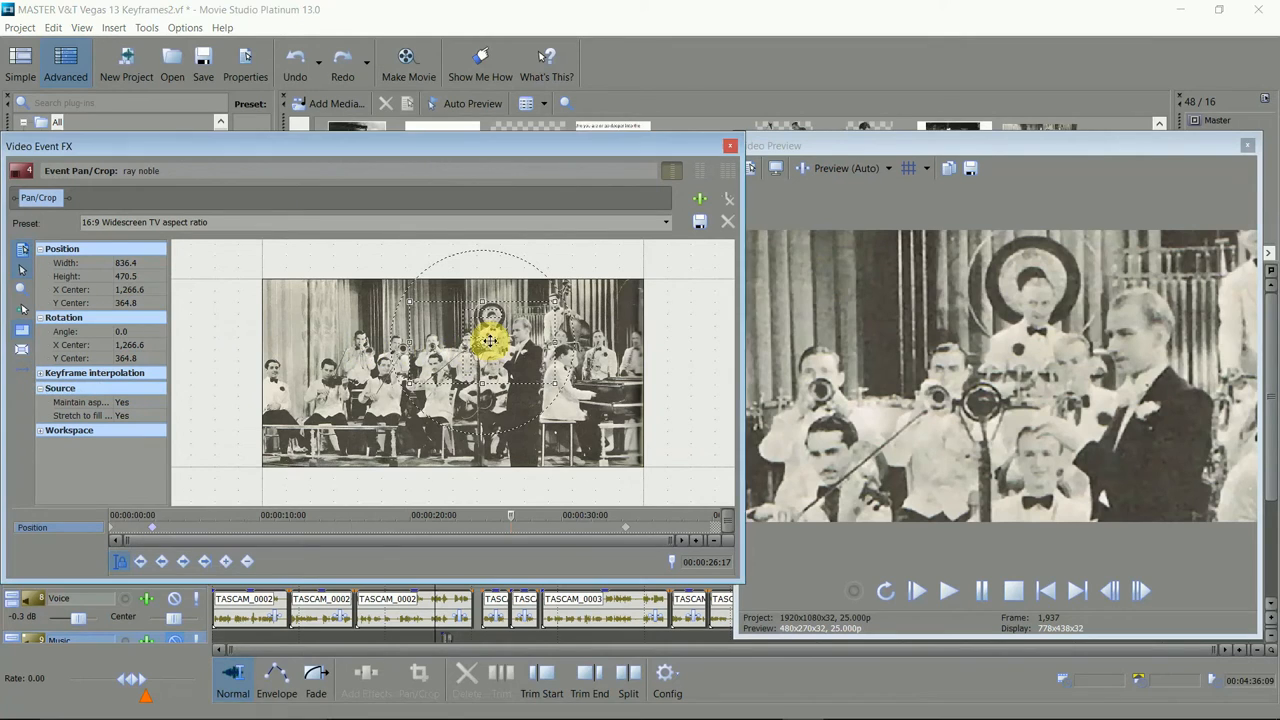
{"action": "left_click_drag", "start_coordinate": [490, 340], "coordinate": [525, 357]}
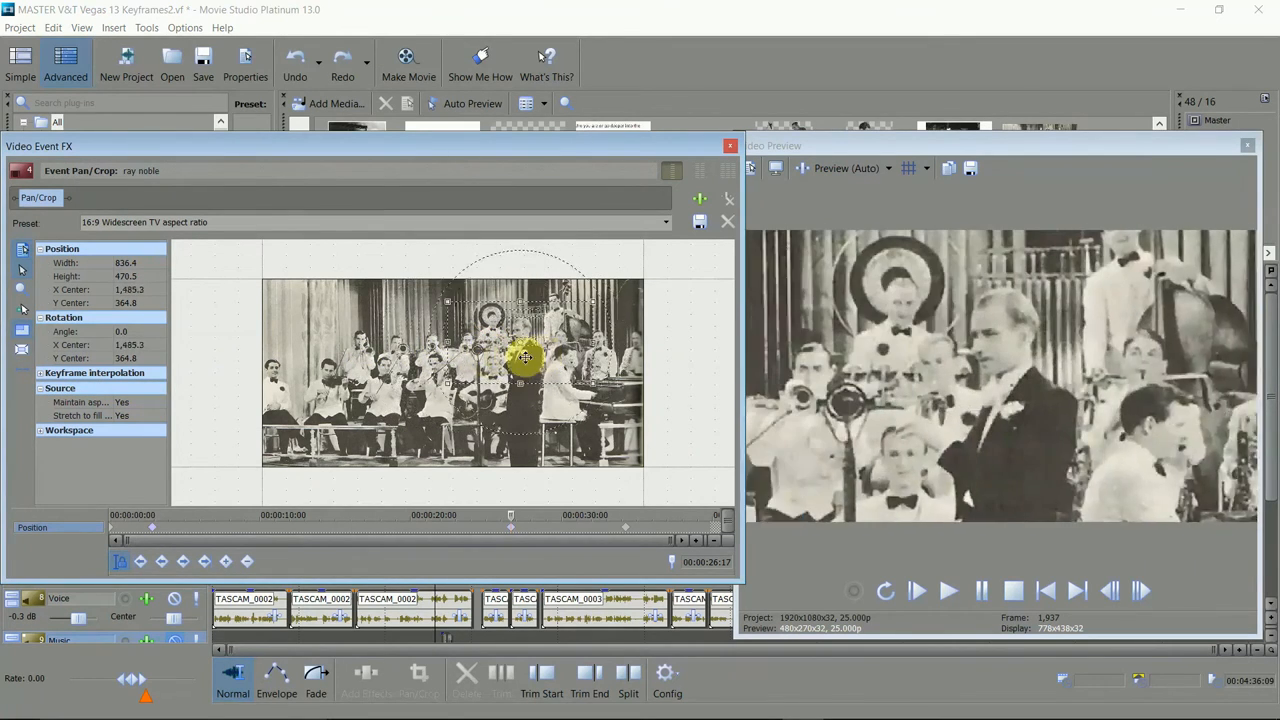
{"action": "left_click_drag", "start_coordinate": [525, 358], "coordinate": [475, 345]}
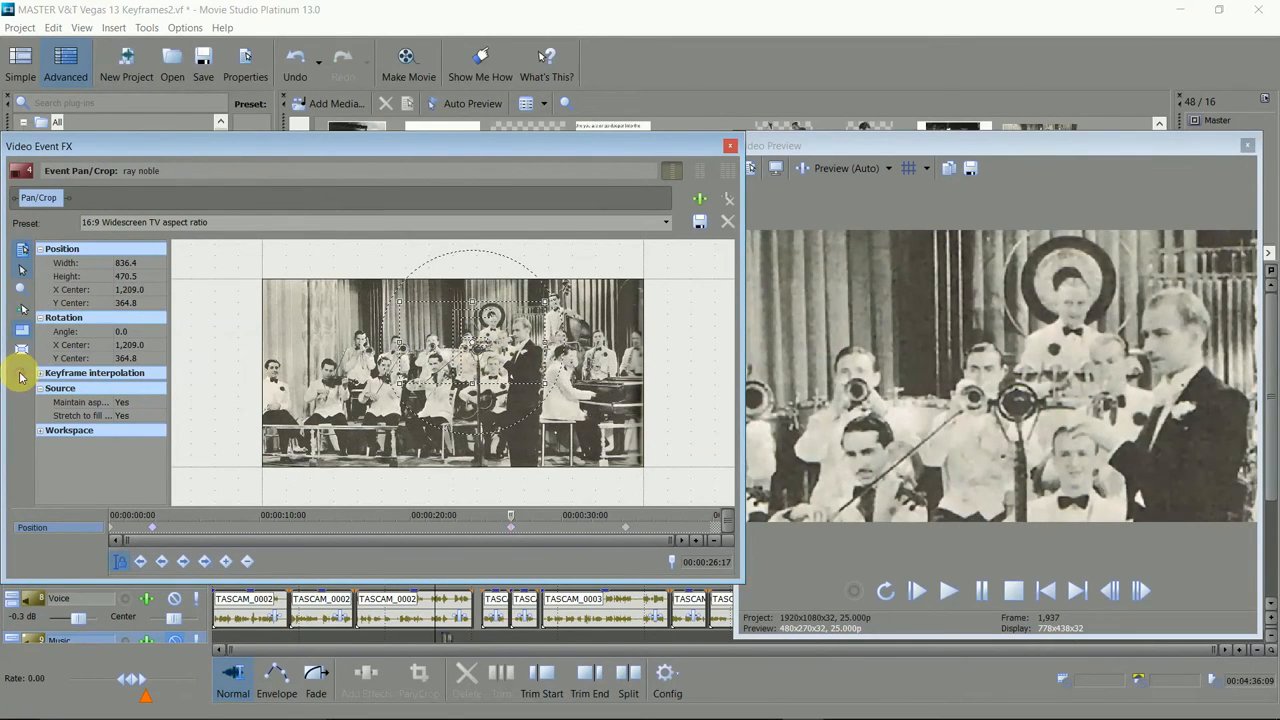
{"action": "left_click_drag", "start_coordinate": [460, 310], "coordinate": [430, 385]}
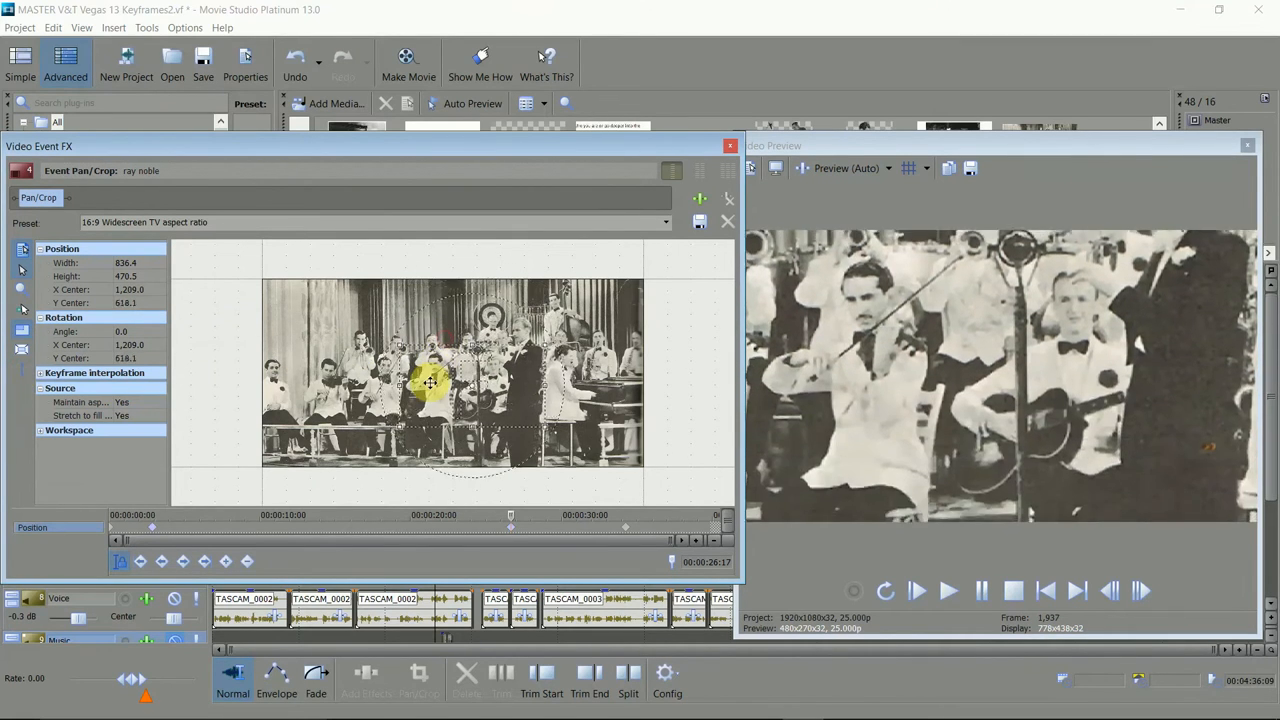
{"action": "left_click_drag", "start_coordinate": [430, 383], "coordinate": [425, 345]}
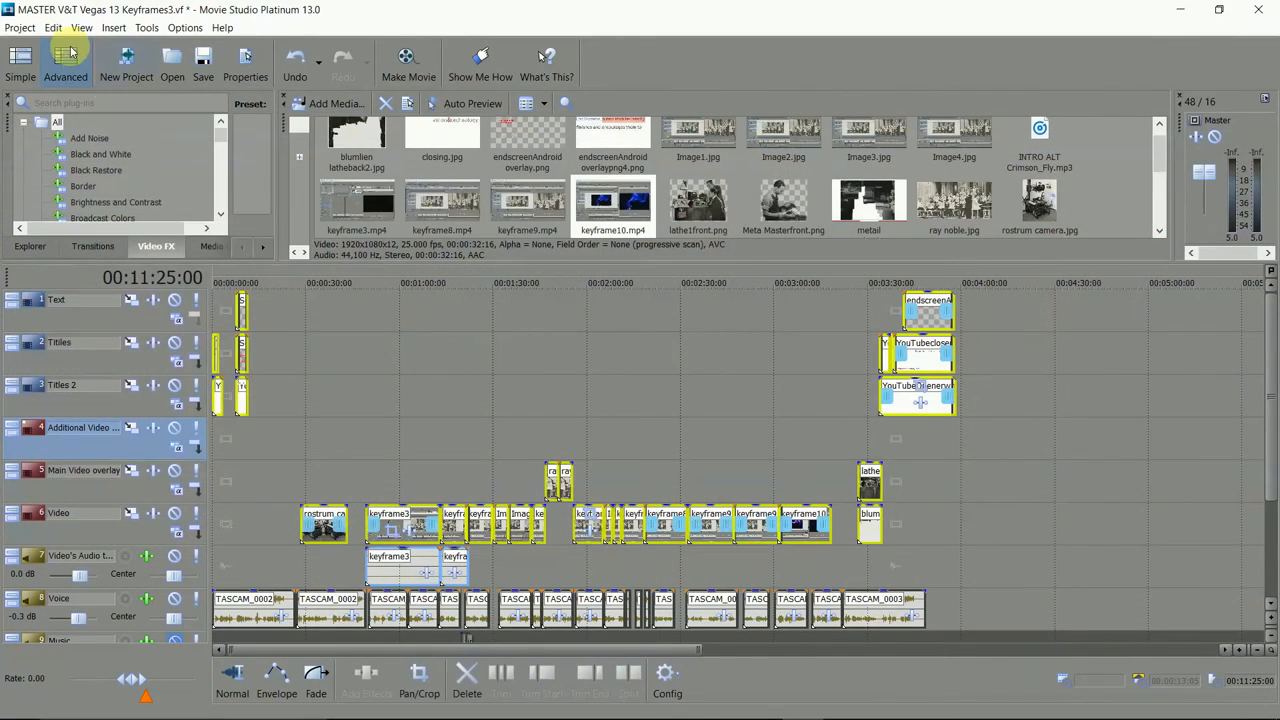
- Close the Video Event FX pan/crop window
{"action": "left_click", "coordinate": [53, 27]}
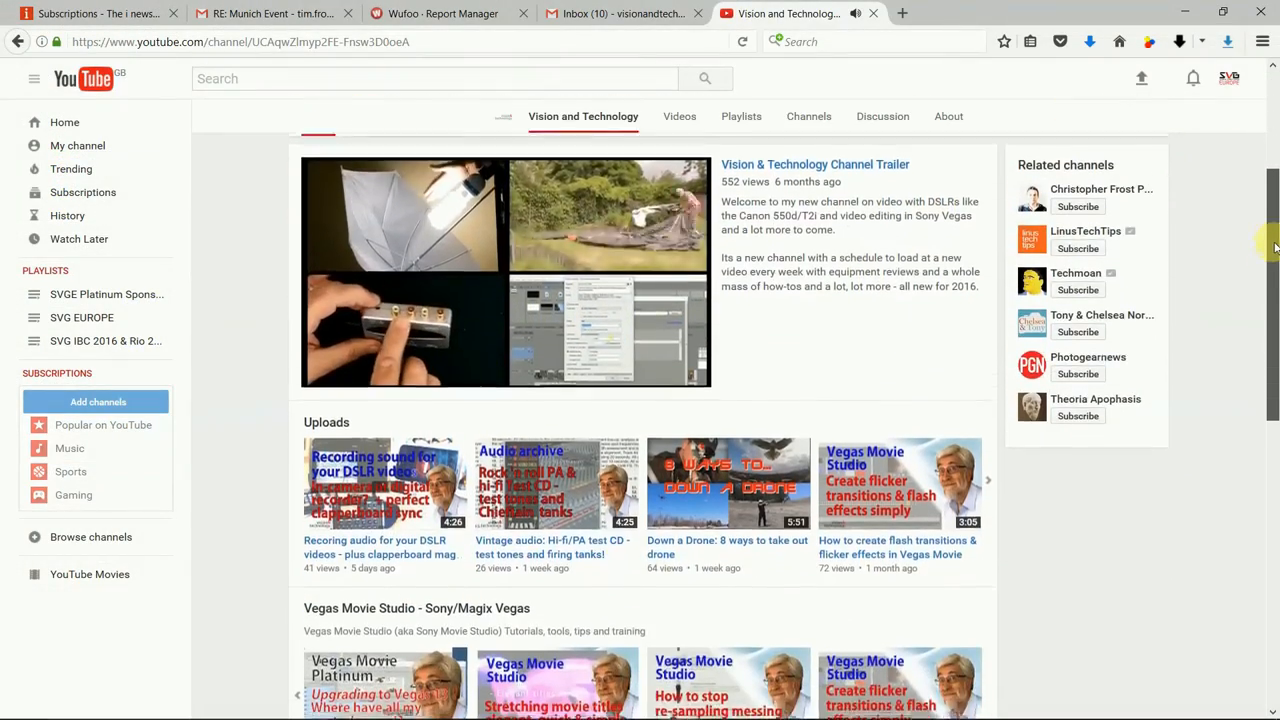
- Scroll the channel page down to the Vegas Movie Studio video sections
{"action": "scroll", "scroll_direction": "down", "scroll_amount": 3}
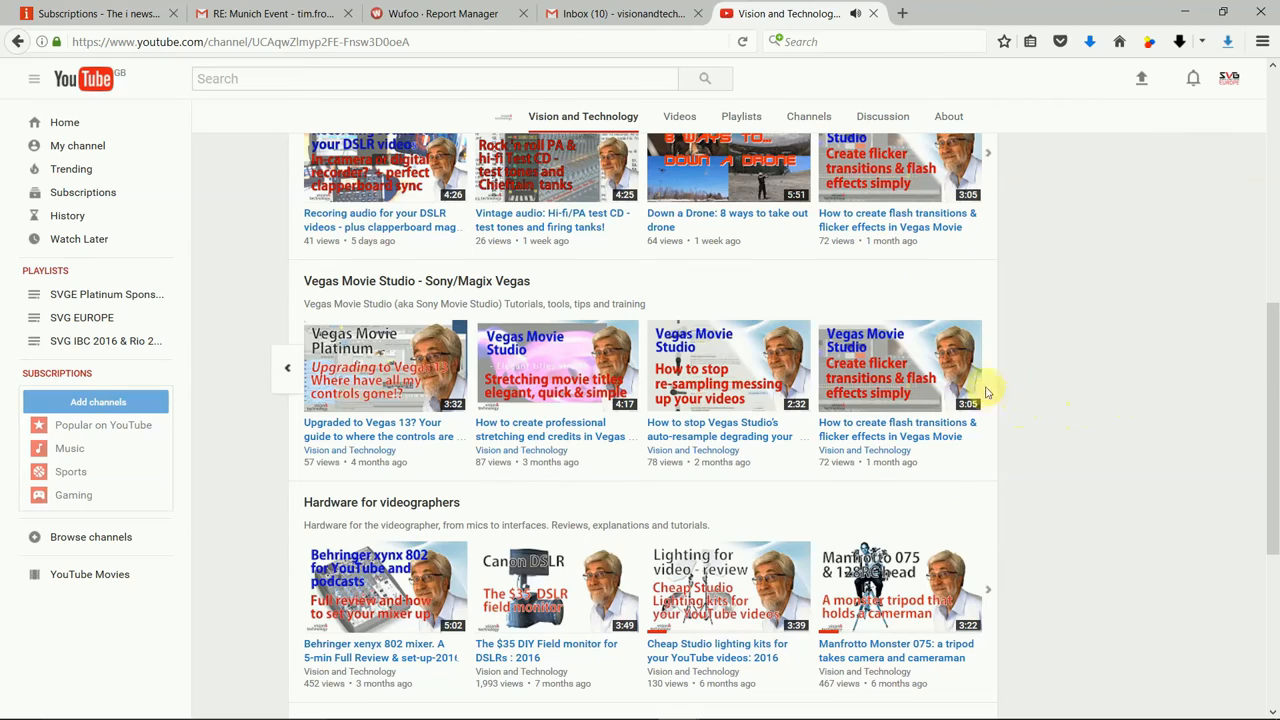